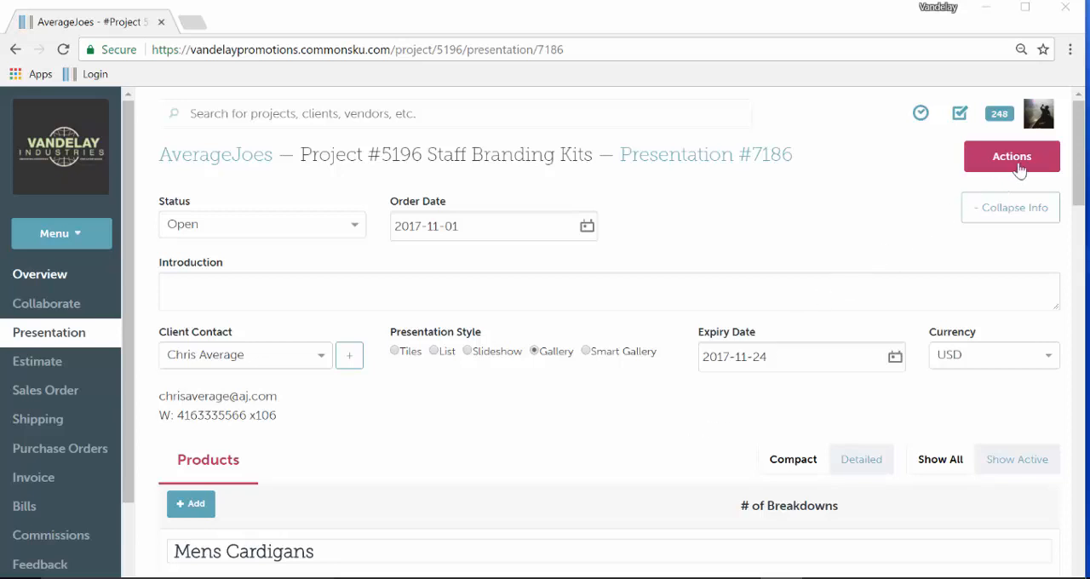
Start emailing Presentation #7186 to the client from the Actions menu
click(1012, 157)
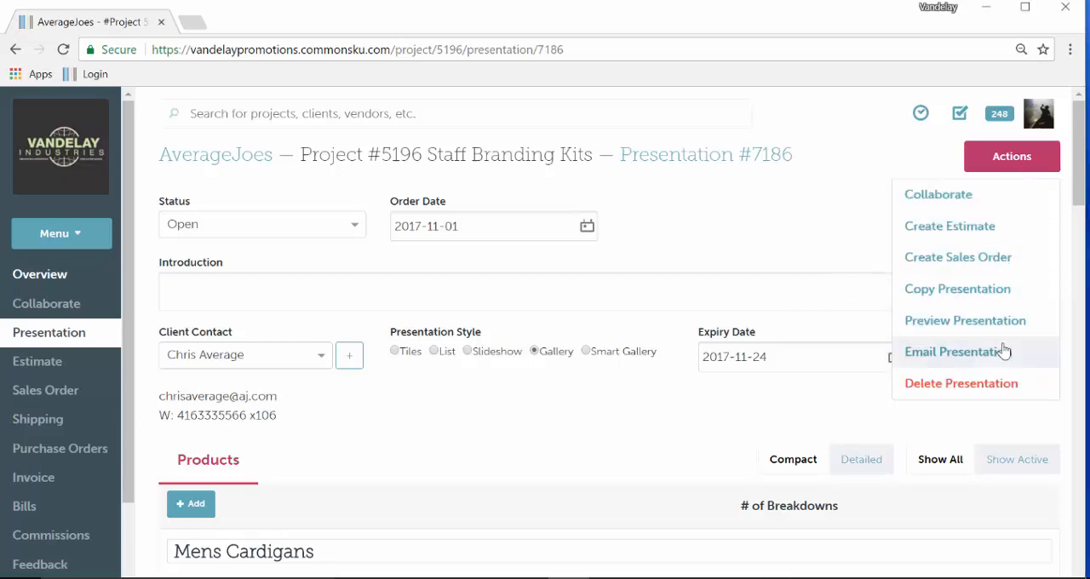
click(954, 351)
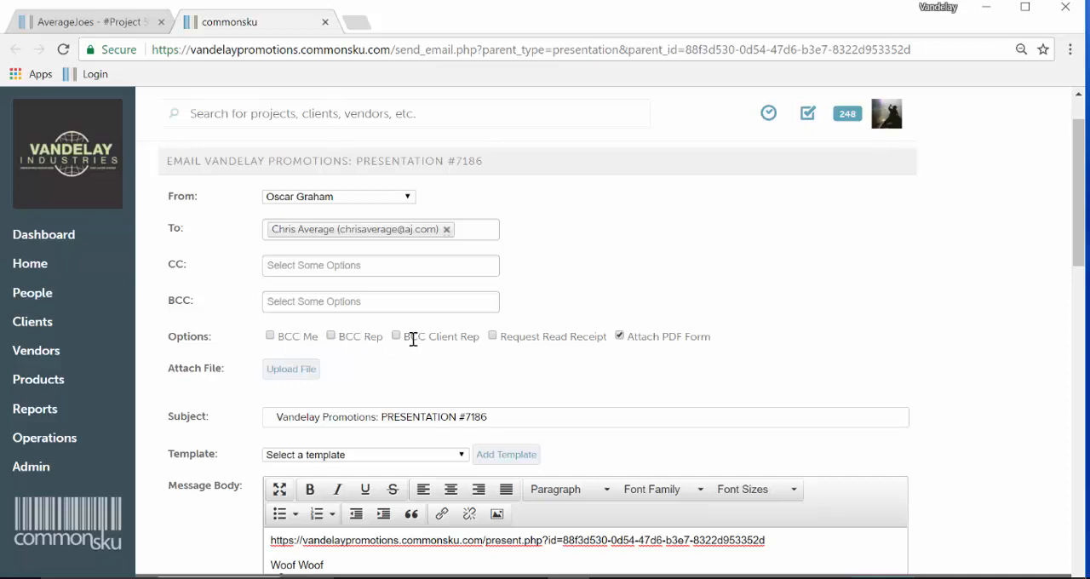
Review the draft addressed to Chris Average with subject PRESENTATION #7186 and the presentation link
double_click(518, 337)
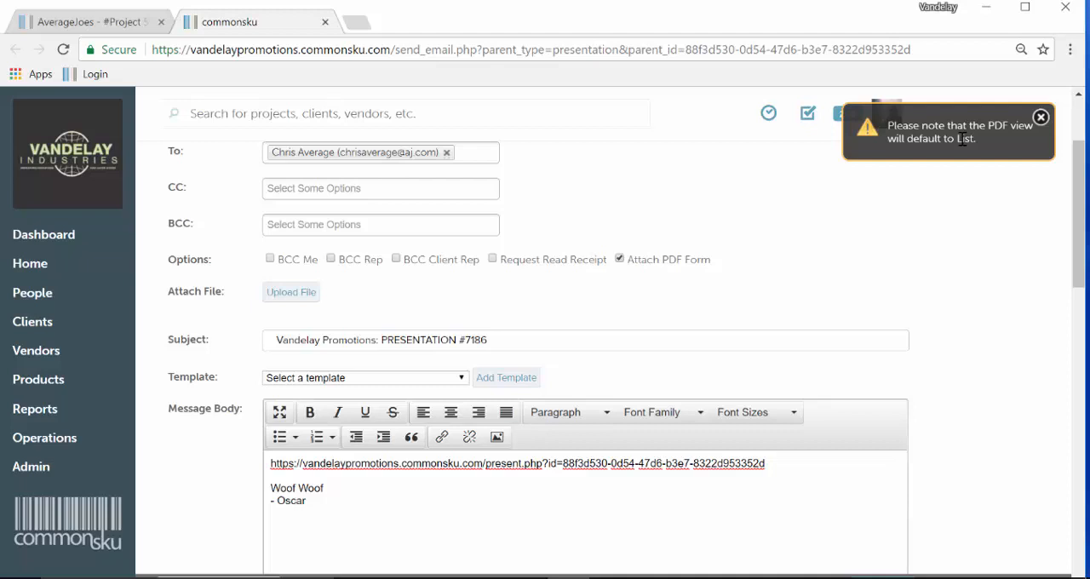
Dismiss the PDF List-view notice and check the presentation link in the message body
click(1040, 116)
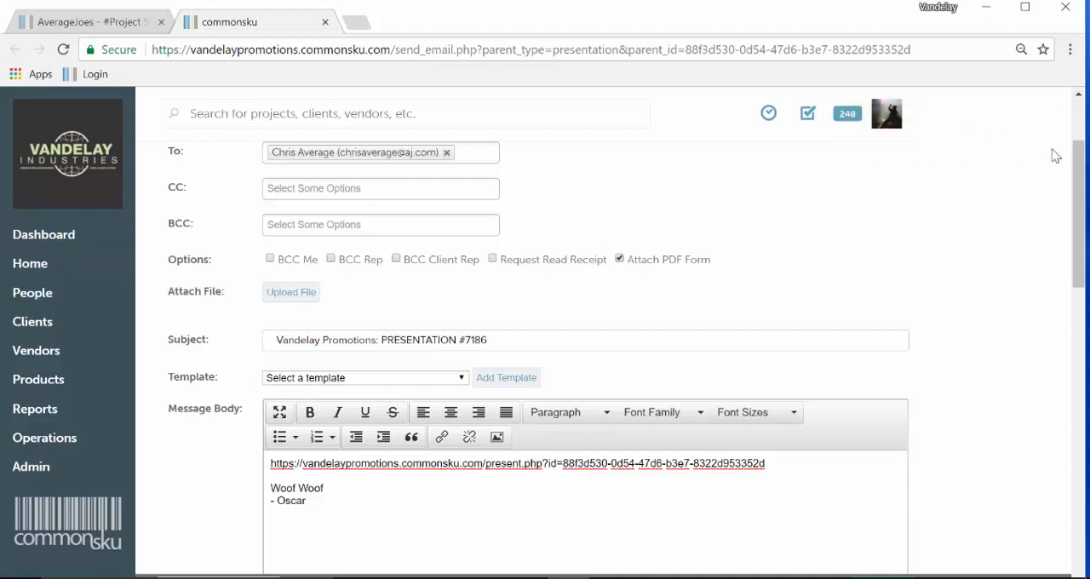
scroll(down, 3)
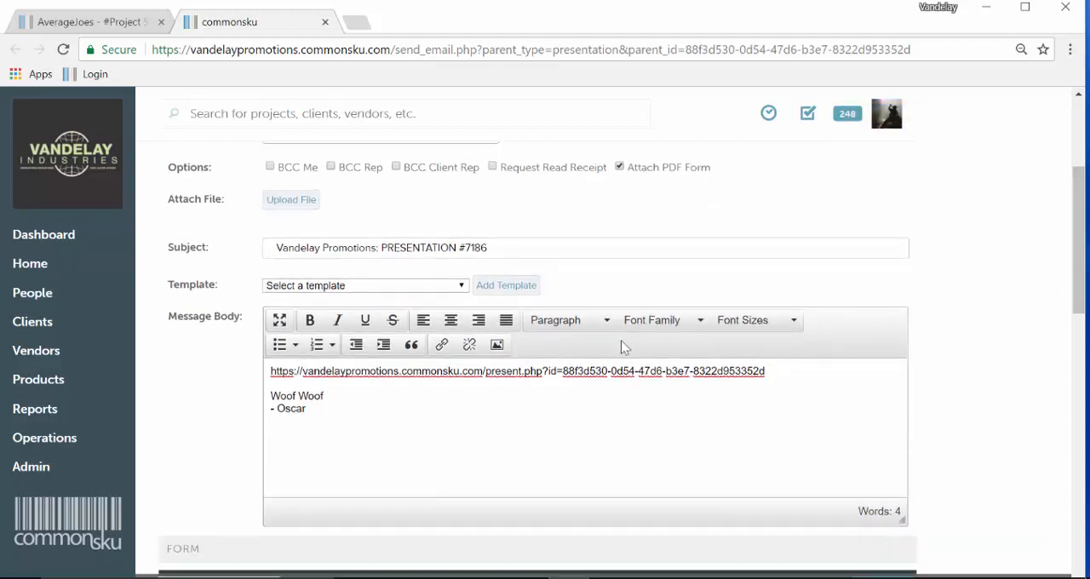
double_click(584, 370)
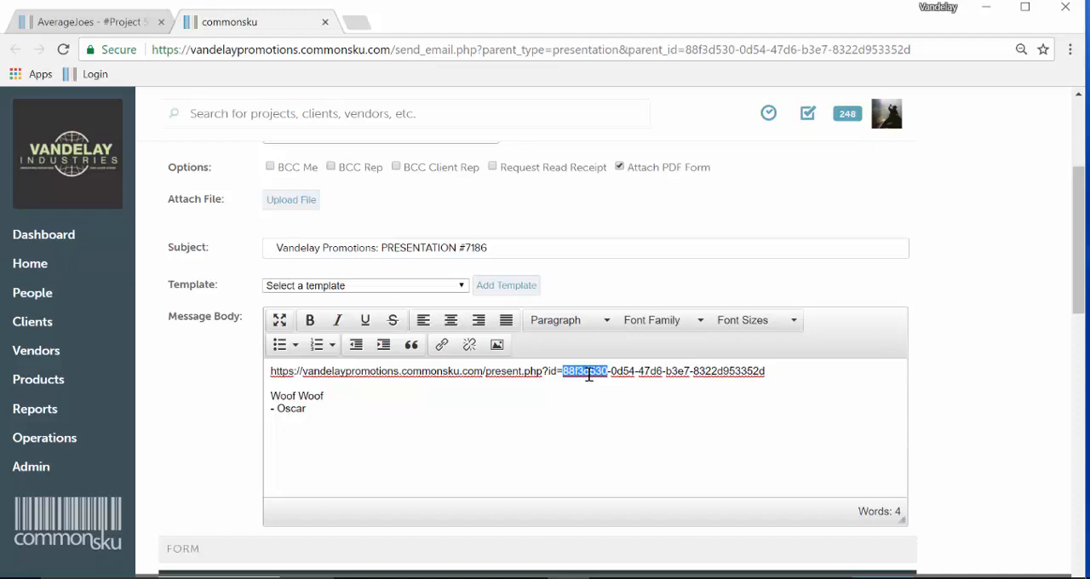
mouse_move(1046, 269)
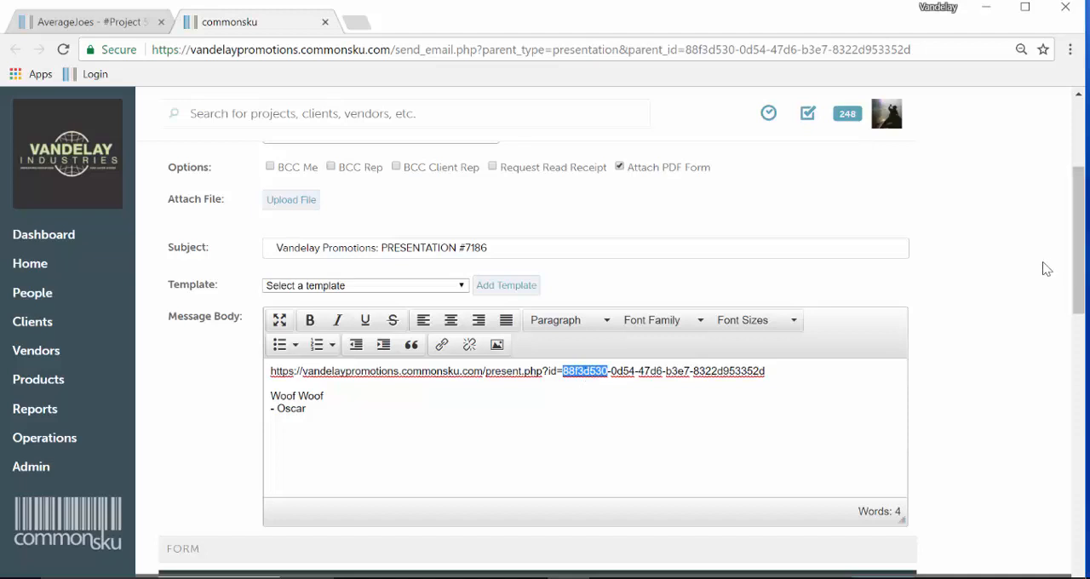
Send the email and confirm the 'Message sent successfully' dialog, returning to Presentation #7186
scroll(down, 3)
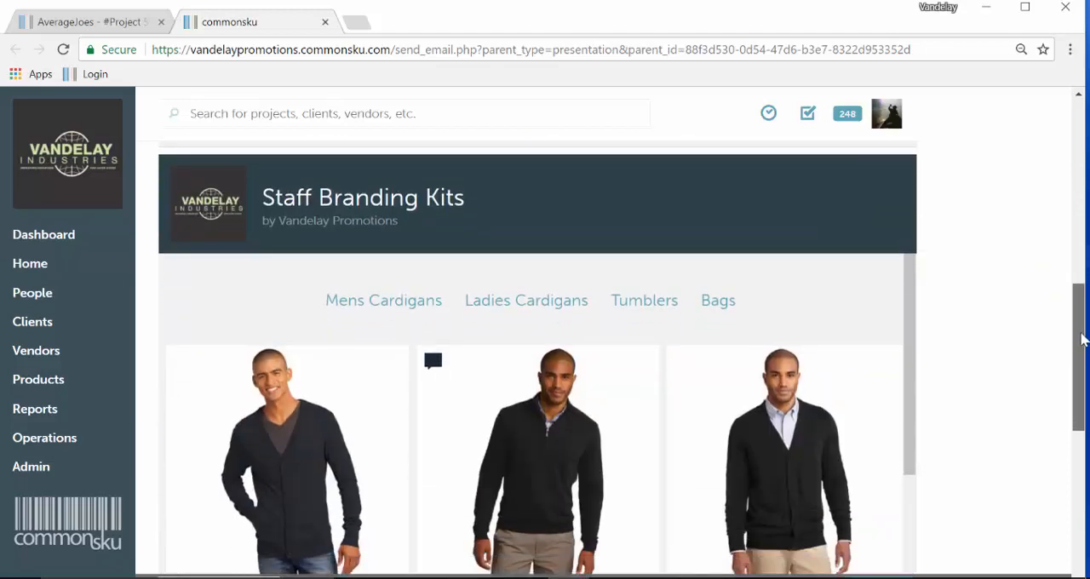
scroll(down, 3)
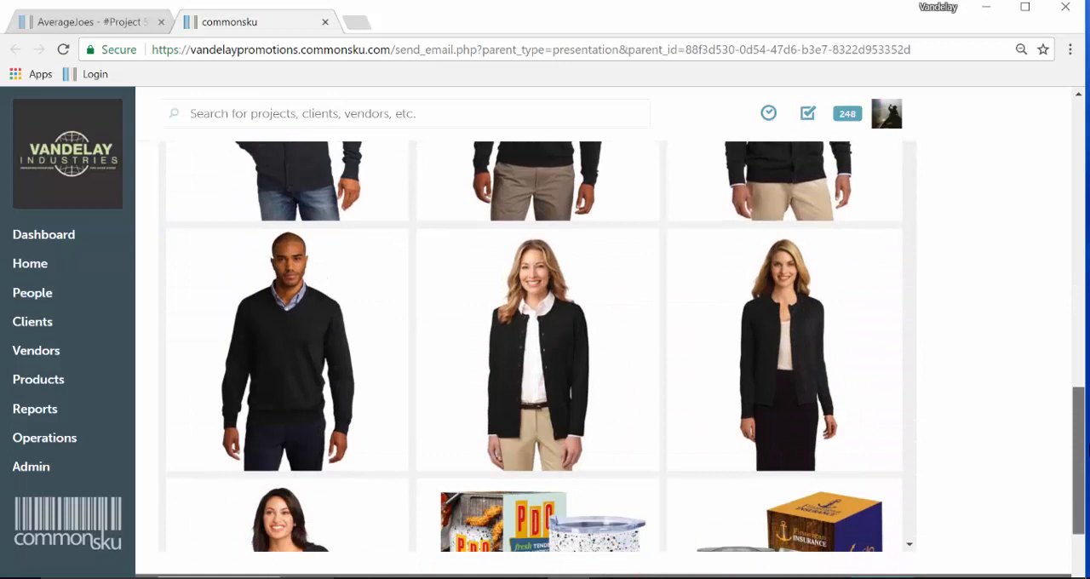
scroll(down, 3)
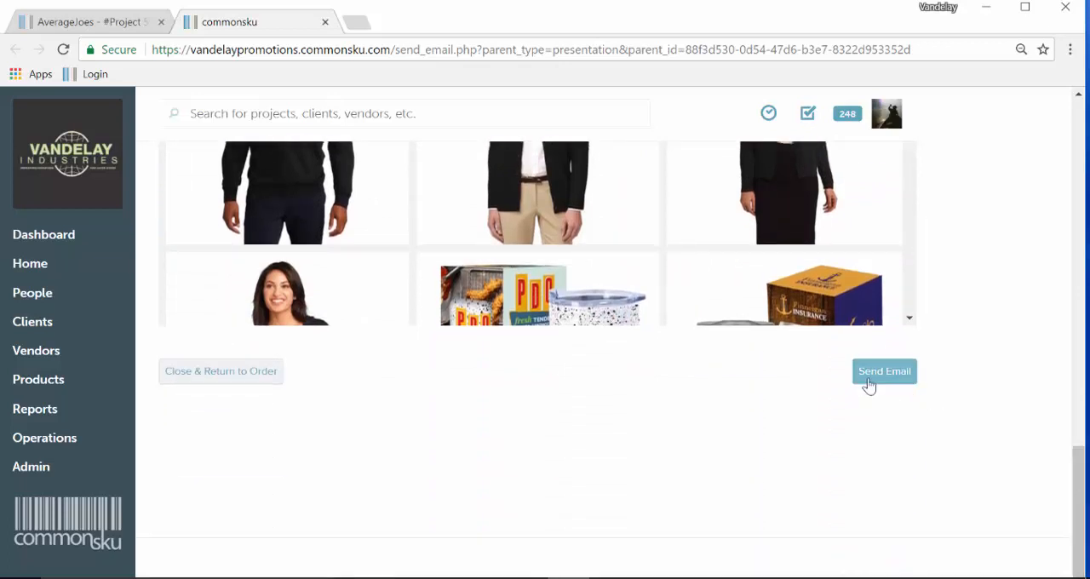
click(884, 370)
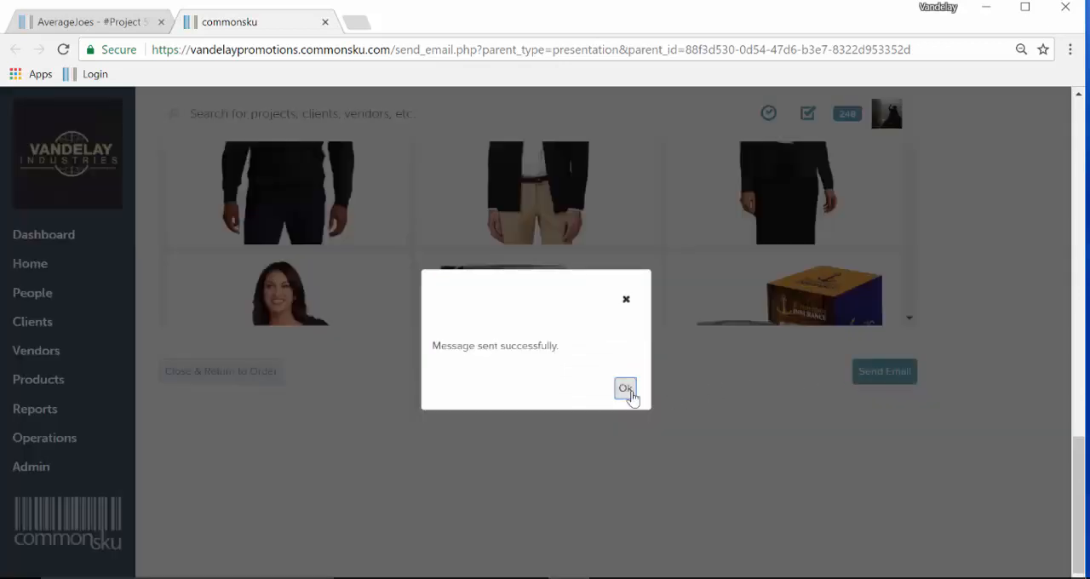
click(625, 390)
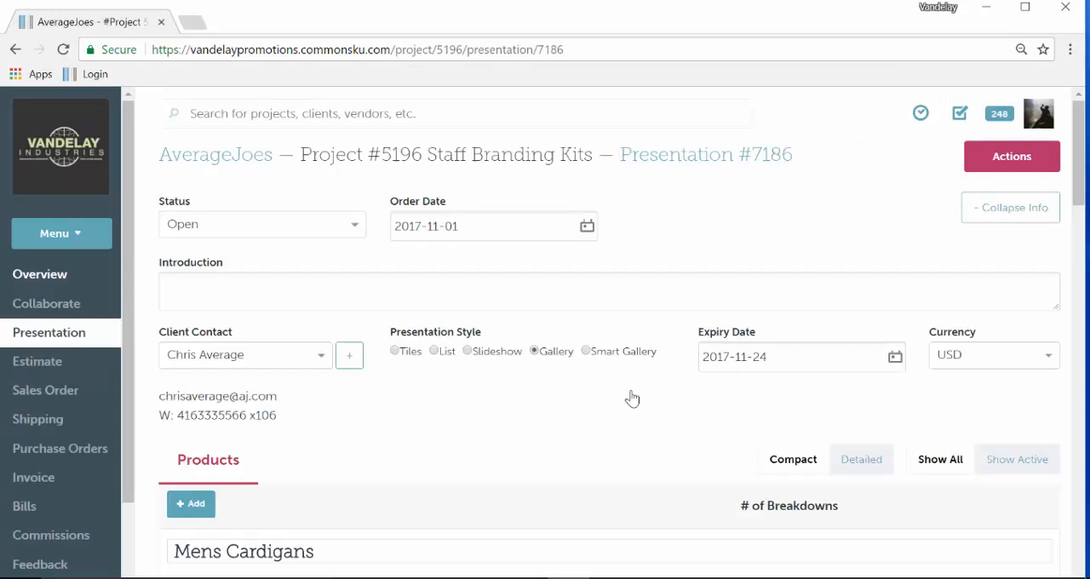
mouse_move(363, 381)
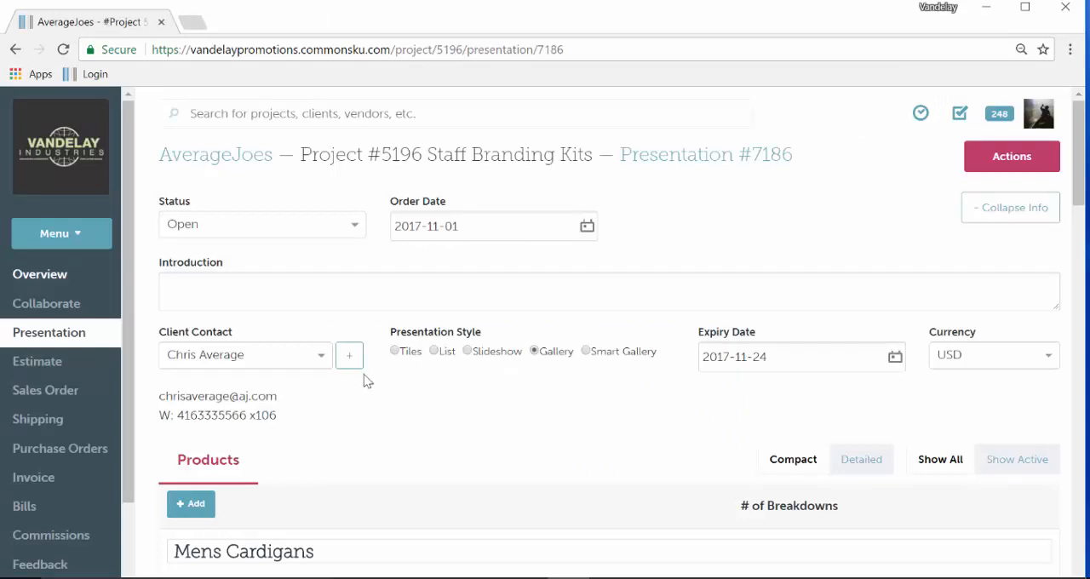
mouse_move(69, 286)
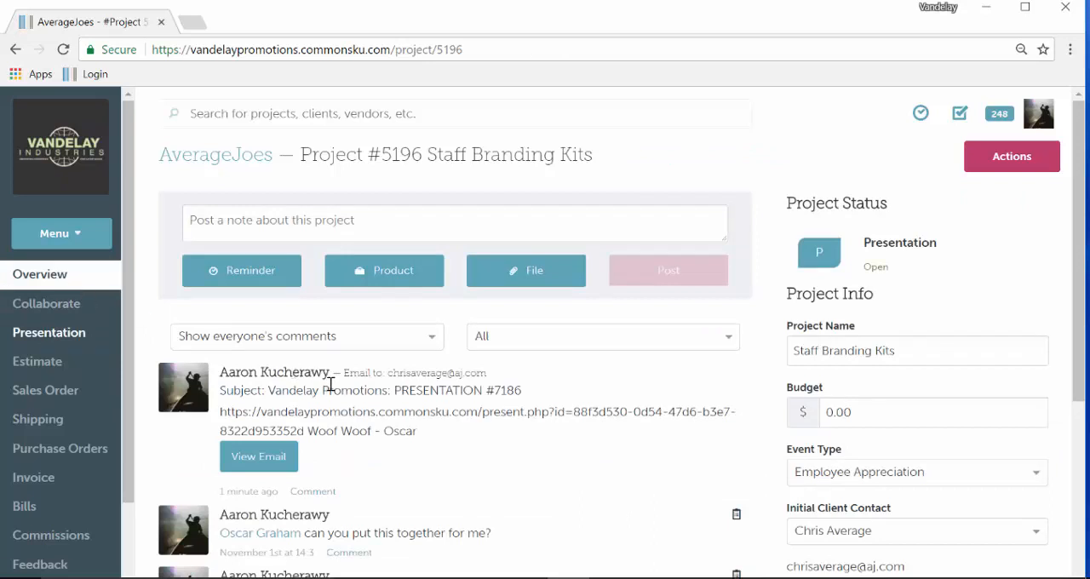
mouse_move(331, 390)
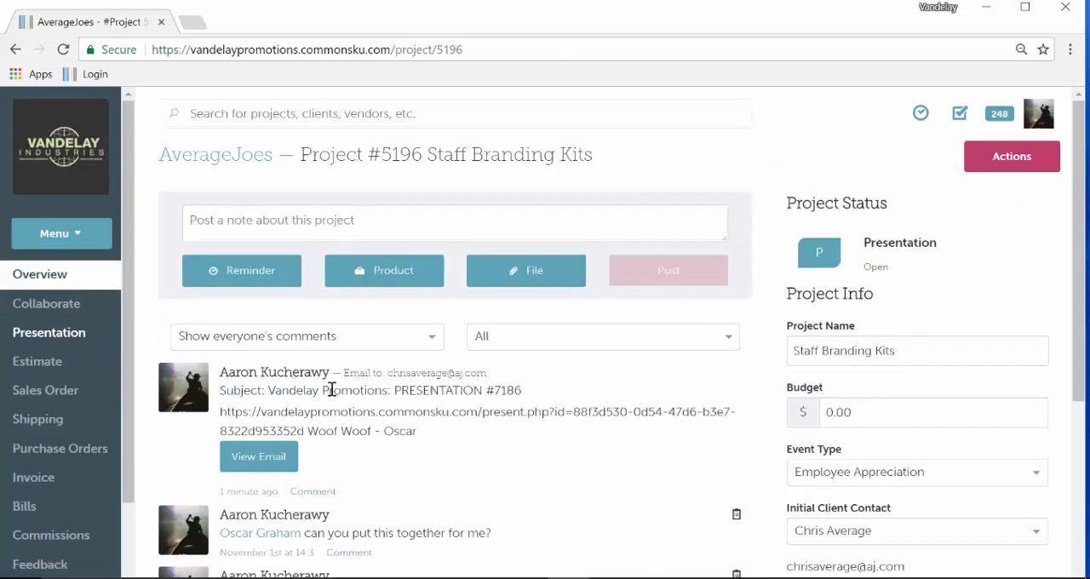